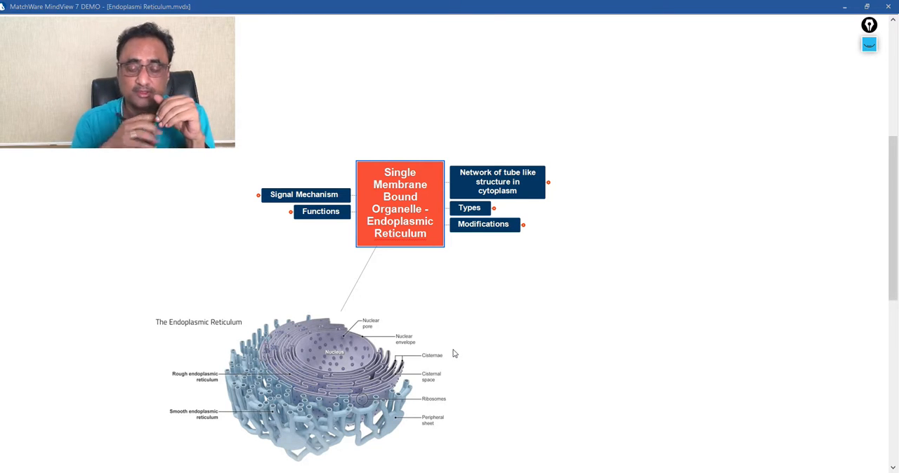
mouse_move(457, 326)
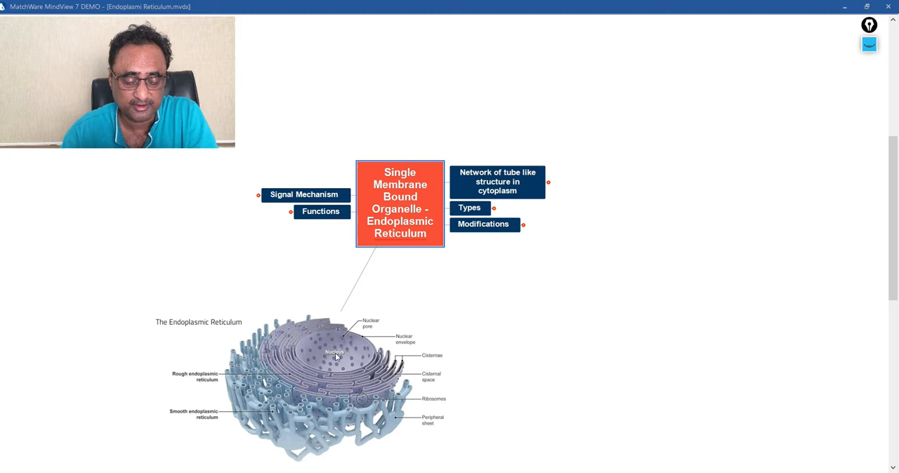
mouse_move(273, 432)
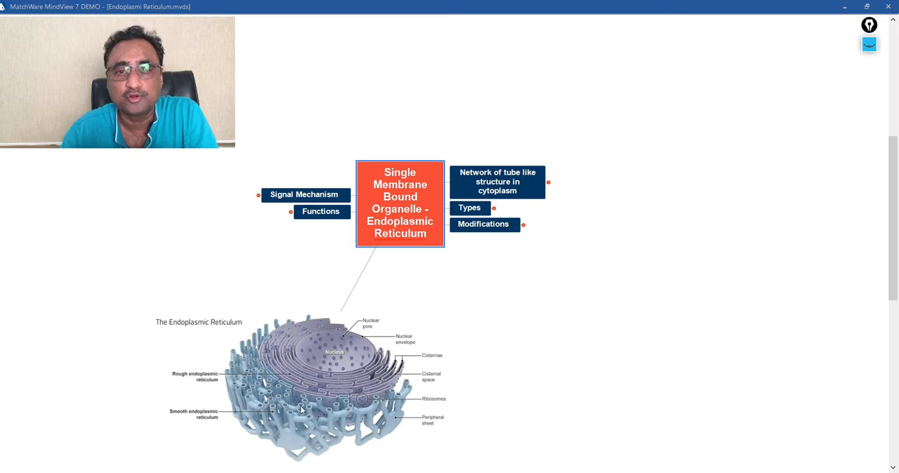
mouse_move(315, 409)
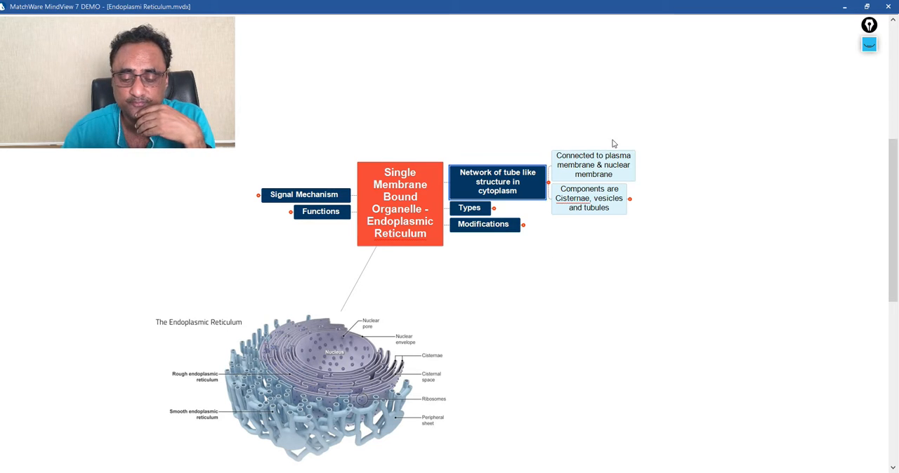
mouse_move(630, 137)
type("Similar to Golgi but they do not form complex")
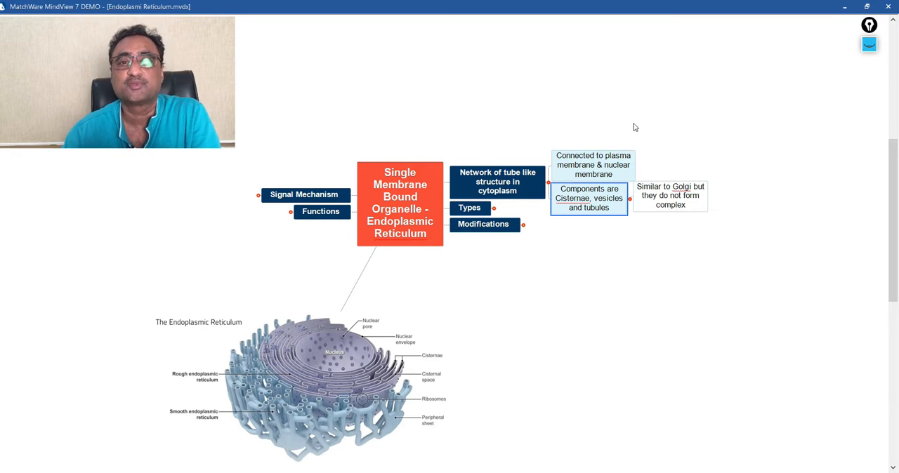
mouse_move(630, 126)
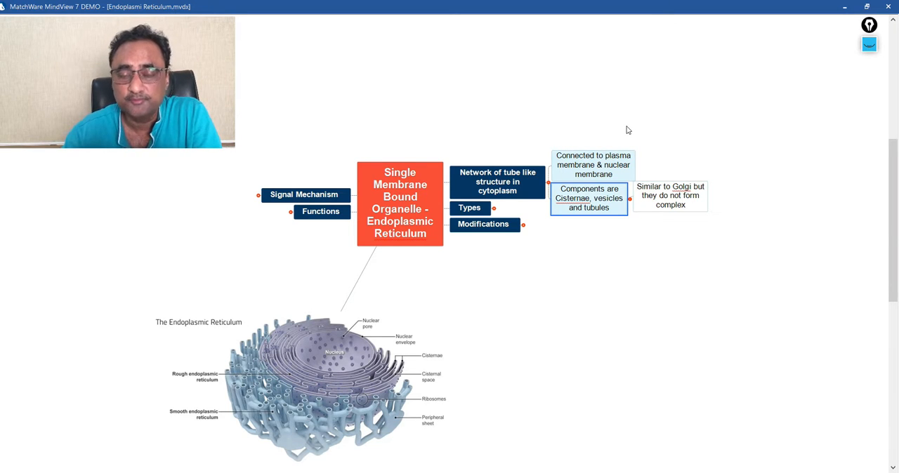
mouse_move(622, 124)
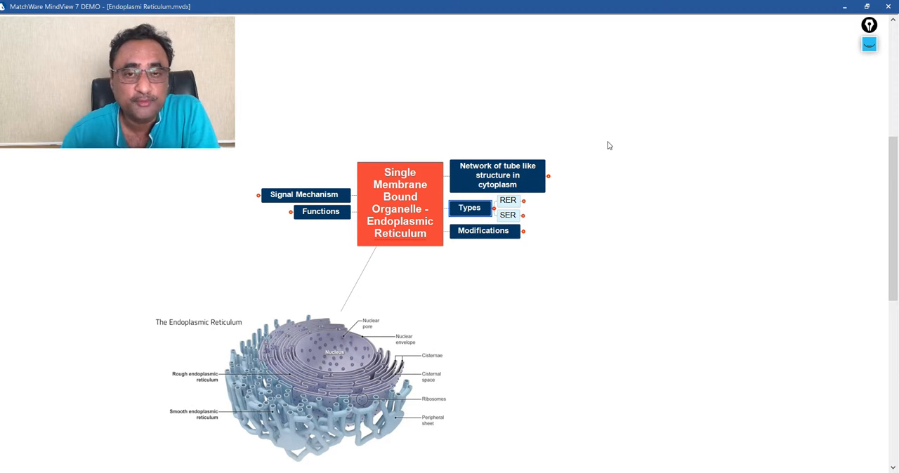
Expand RER to show its ribosome, stability, cisternae and protein-synthesis characteristics.
left_click(507, 199)
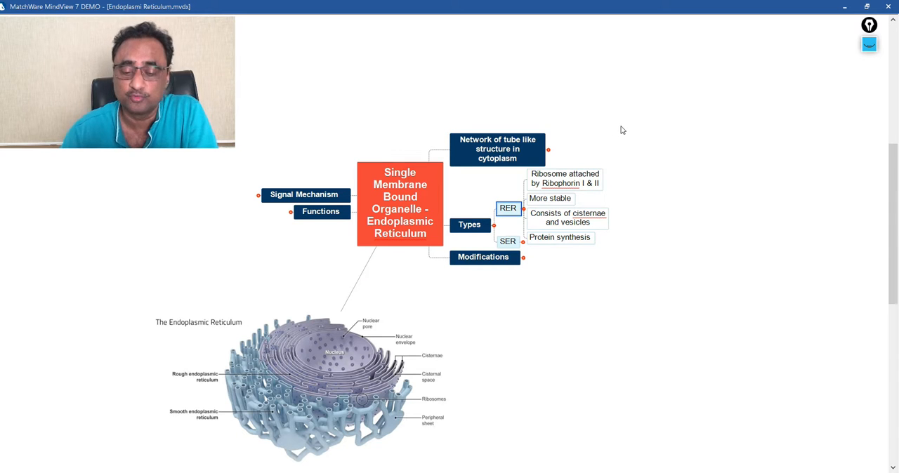
mouse_move(581, 160)
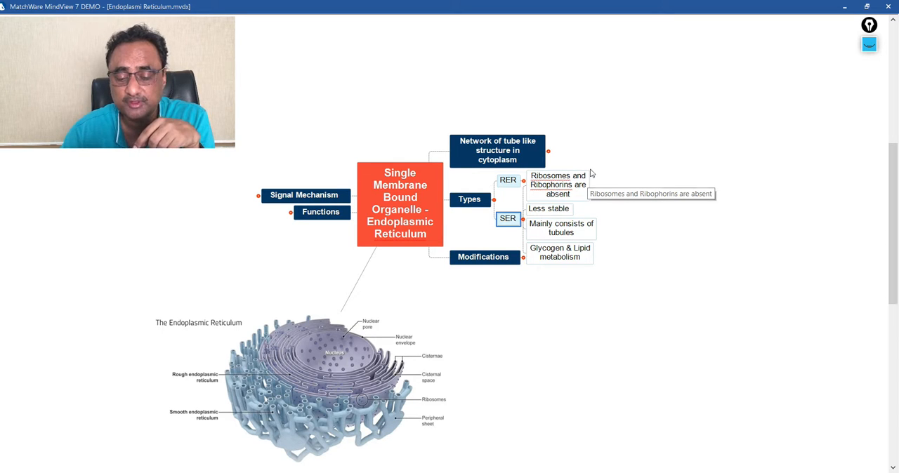
mouse_move(596, 152)
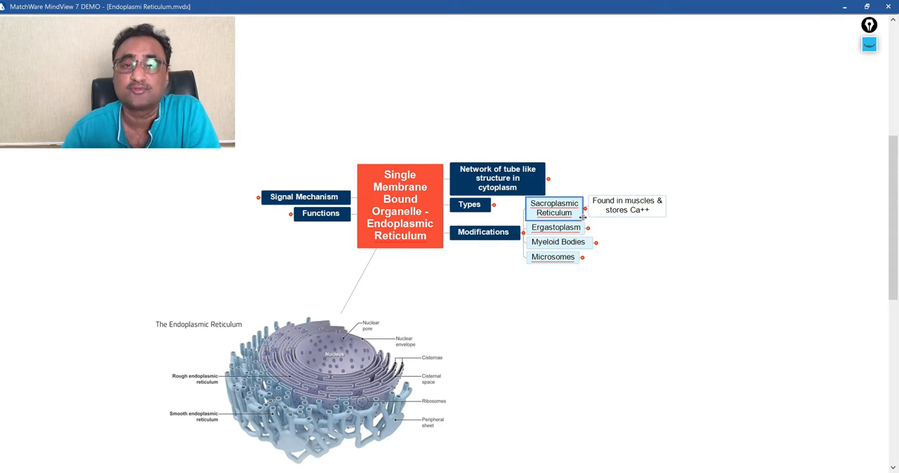
mouse_move(588, 218)
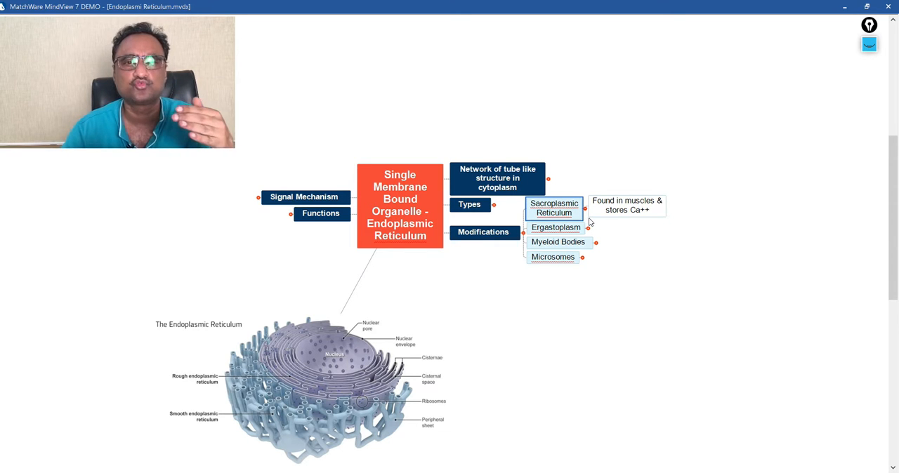
mouse_move(601, 276)
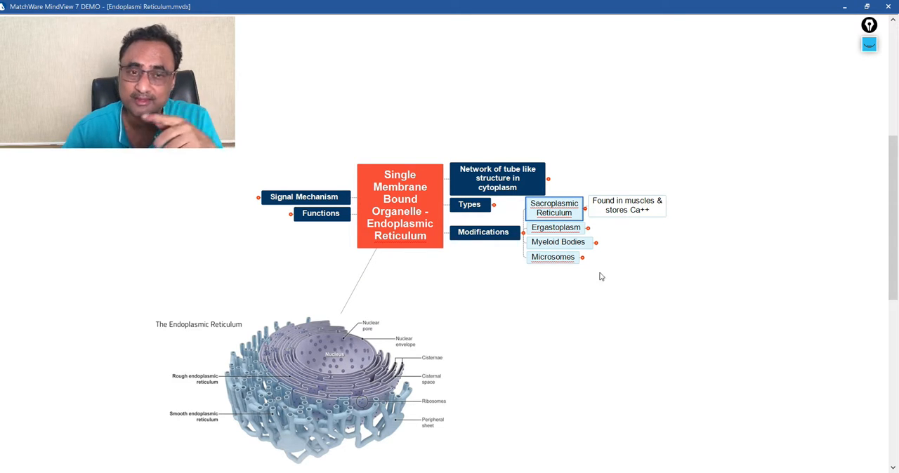
Reveal the Ergastoplasm description, then collapse the Modifications subtopics.
left_click(555, 228)
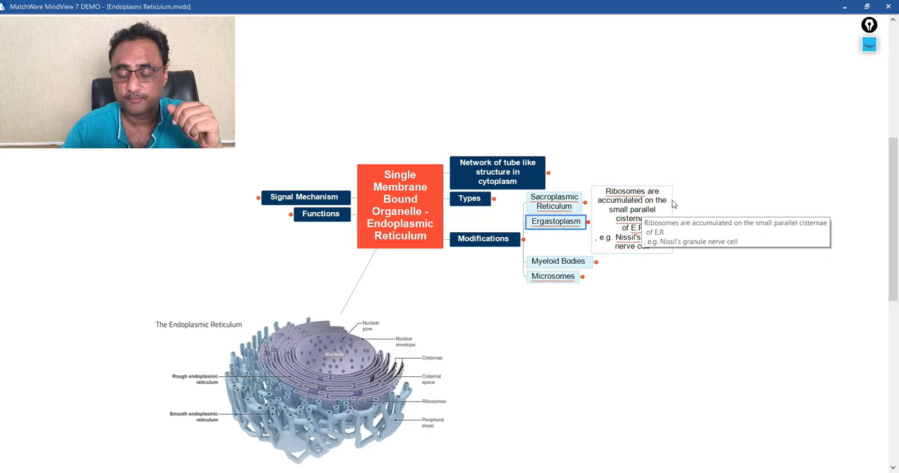
mouse_move(650, 265)
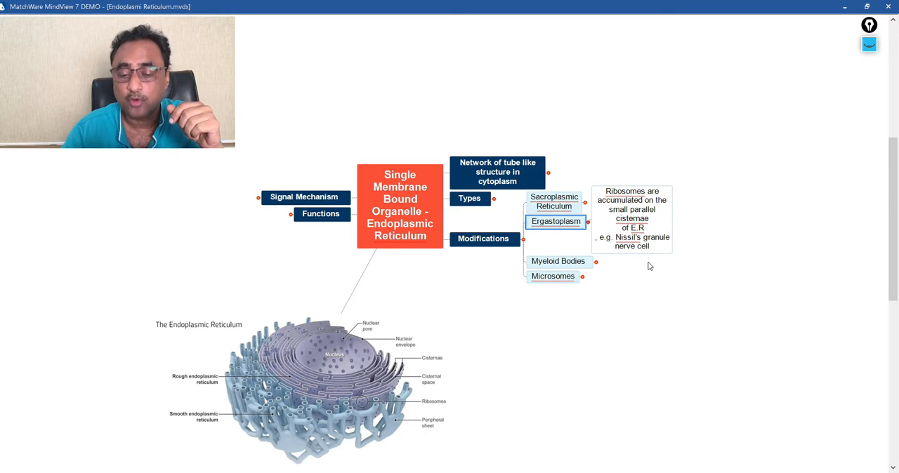
mouse_move(646, 267)
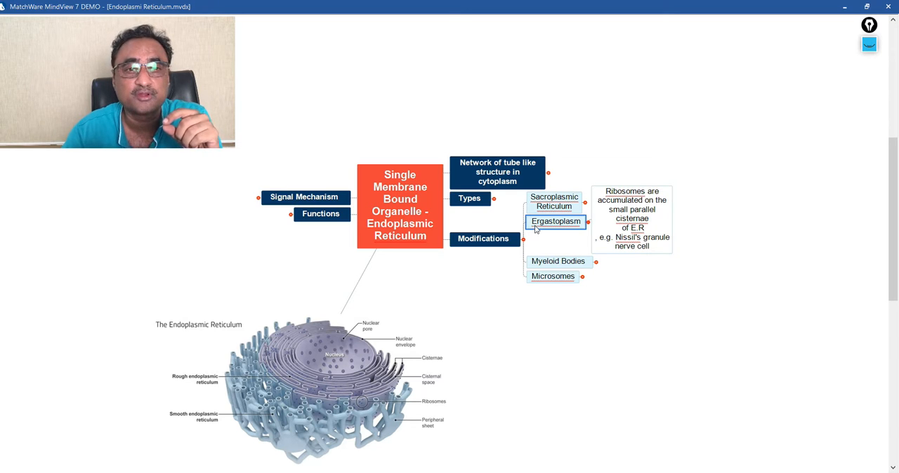
mouse_move(587, 321)
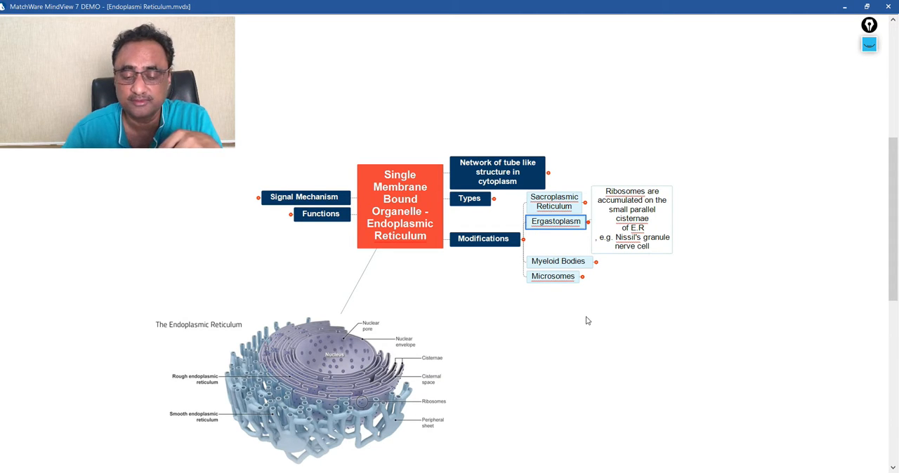
mouse_move(587, 327)
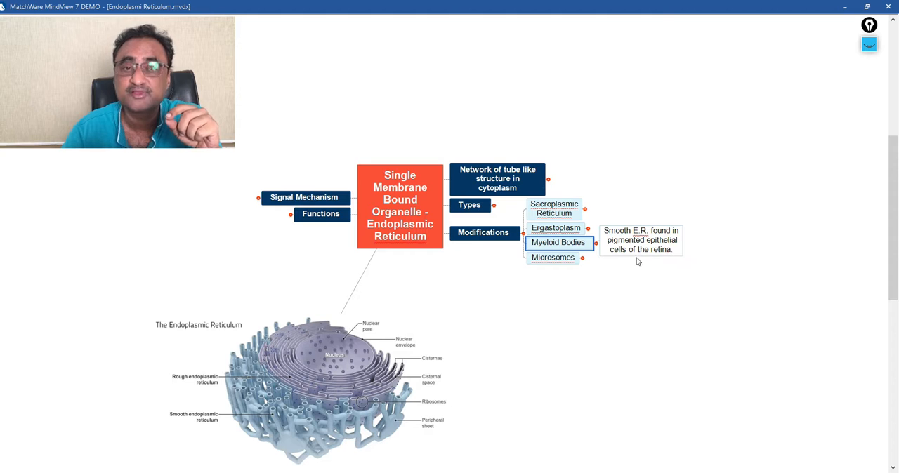
left_click(554, 257)
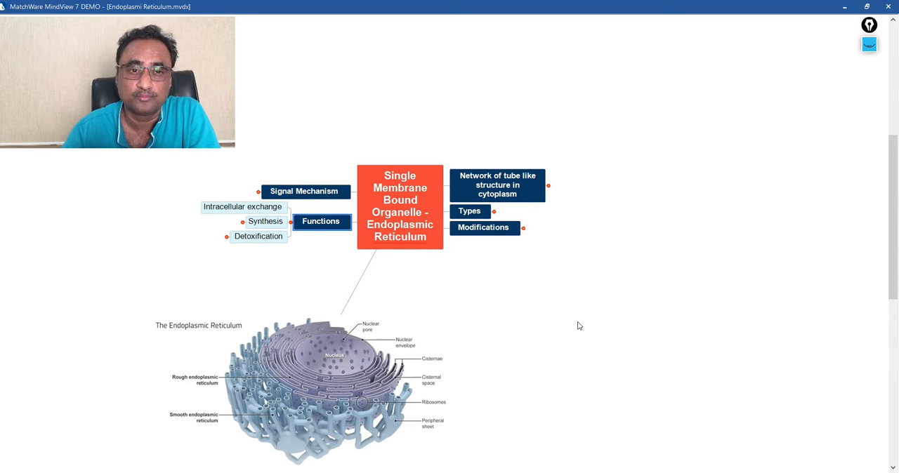
mouse_move(570, 323)
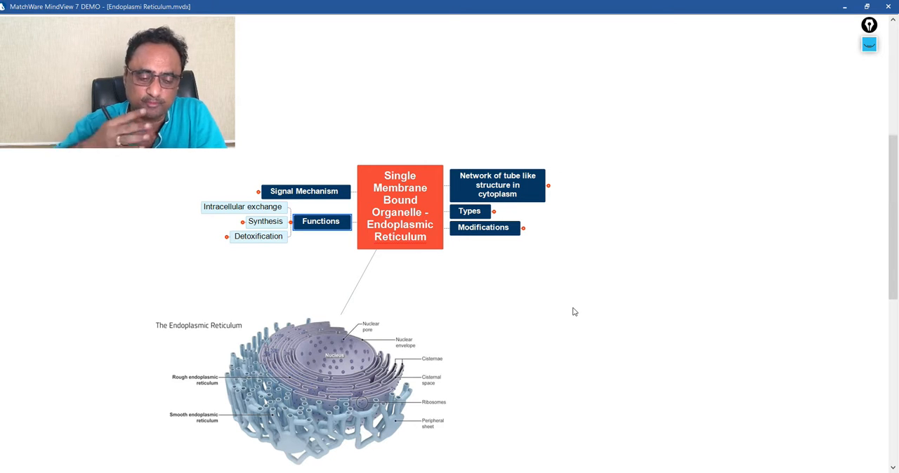
mouse_move(548, 270)
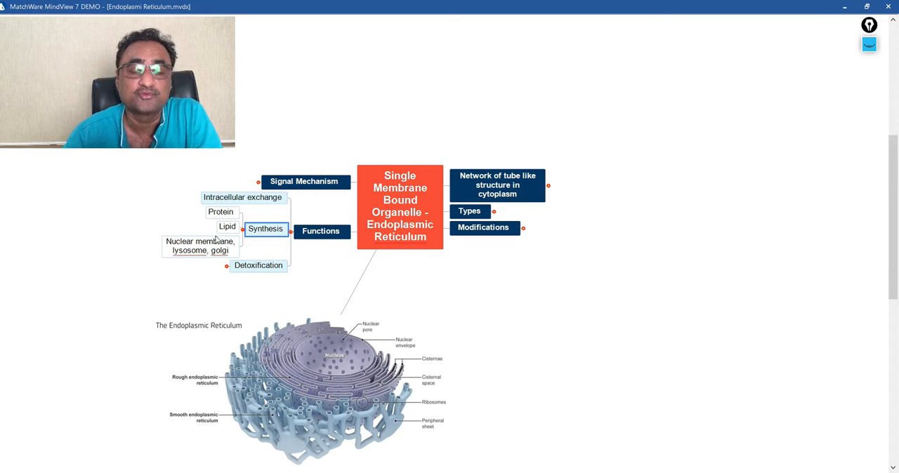
mouse_move(588, 110)
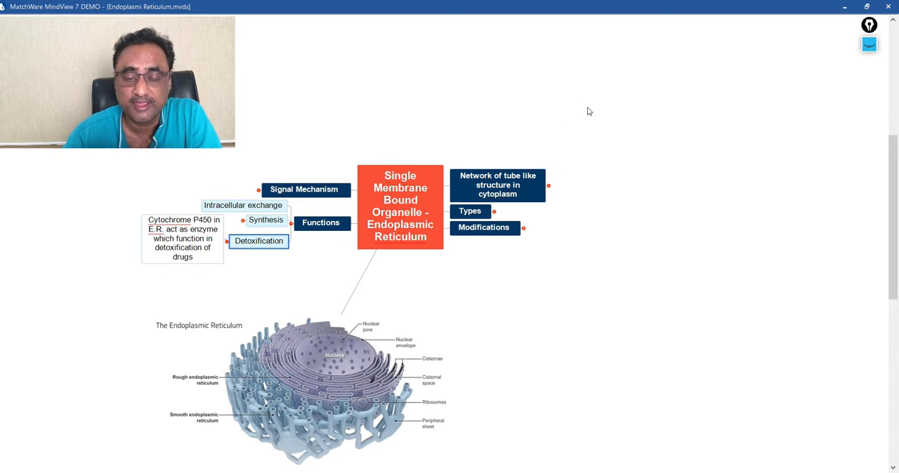
mouse_move(272, 264)
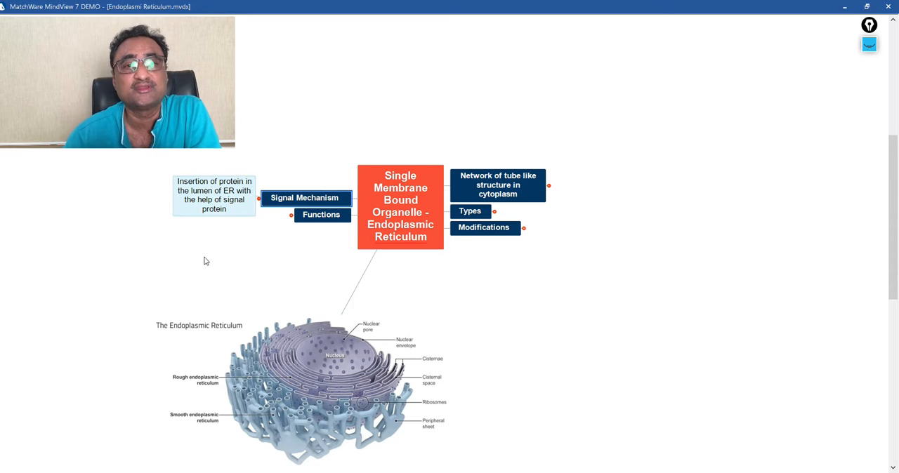
mouse_move(475, 117)
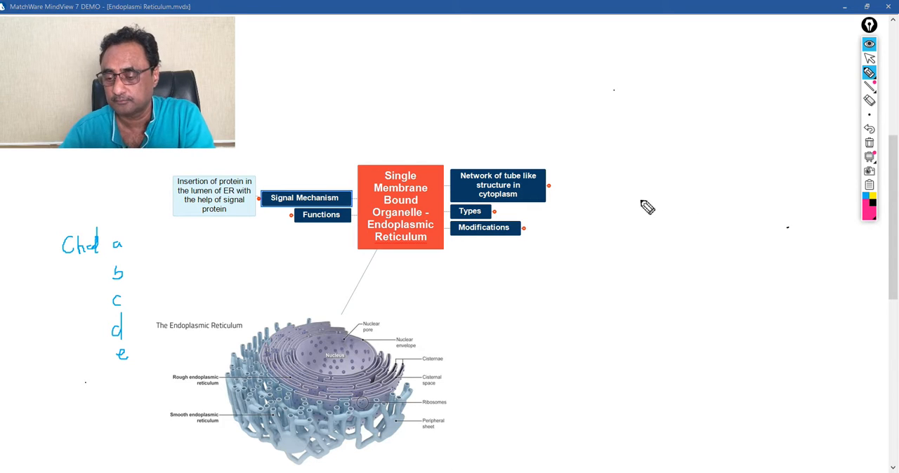
mouse_move(646, 232)
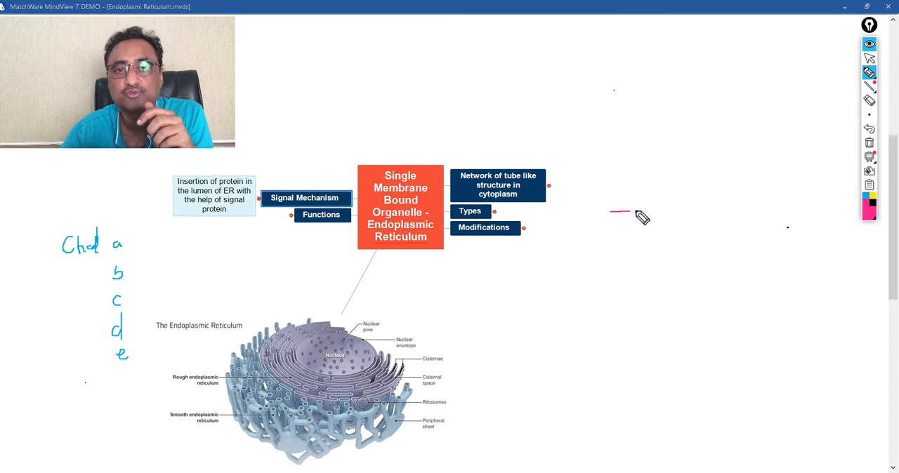
Sketch two pink ER membrane lines, a ribosome outline and the signal protein label.
left_click_drag(616, 214, 717, 205)
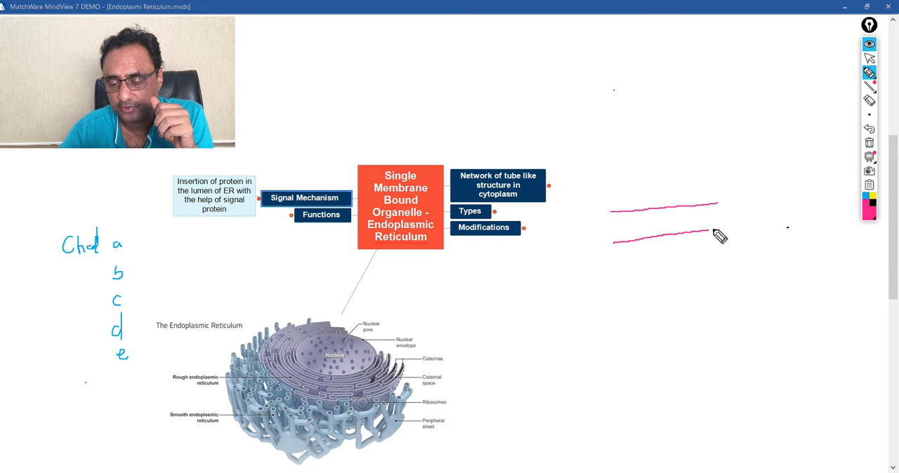
left_click_drag(702, 232, 786, 196)
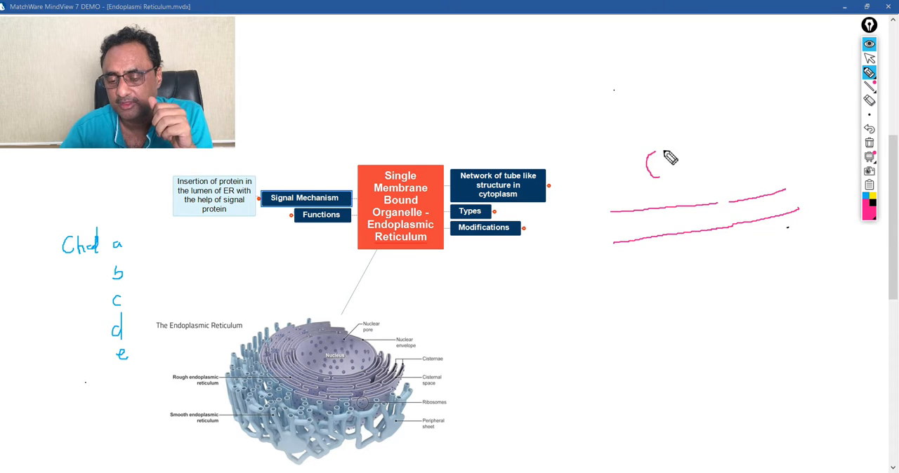
left_click_drag(649, 168, 689, 176)
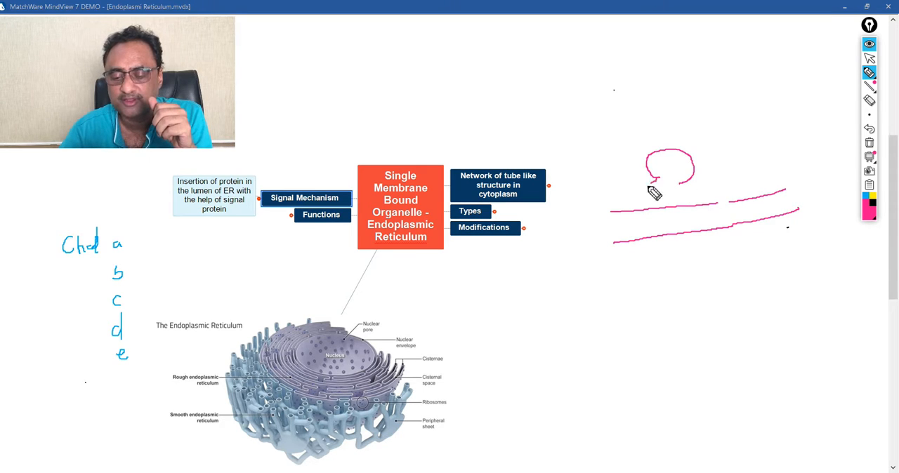
left_click_drag(657, 194, 674, 204)
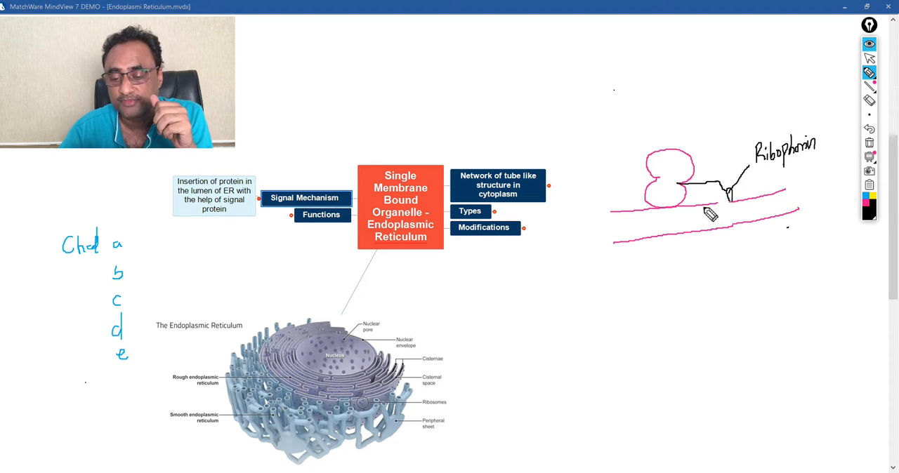
mouse_move(699, 191)
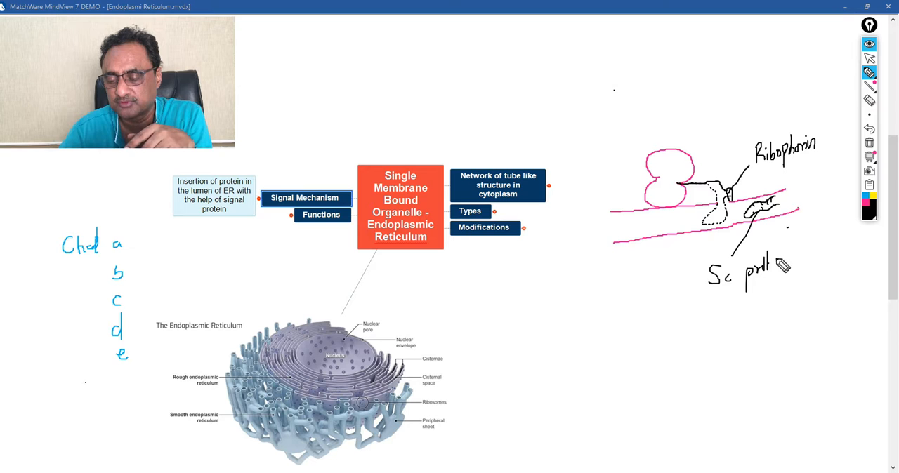
left_click_drag(702, 260, 808, 309)
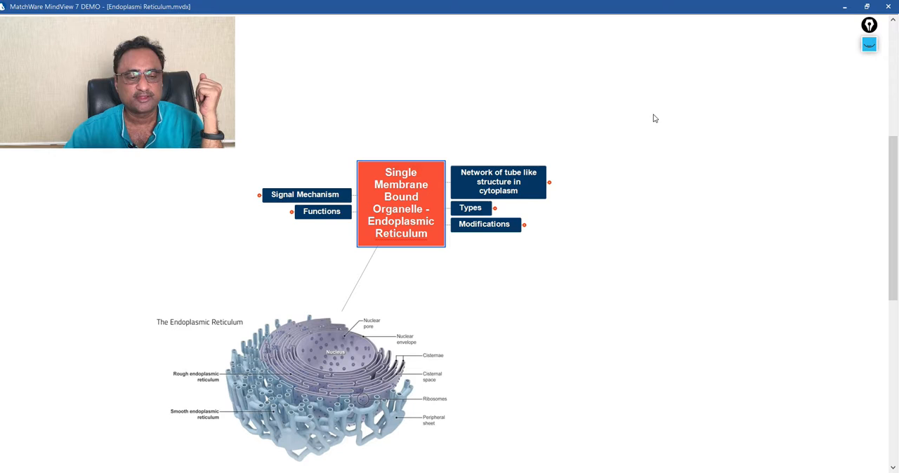
mouse_move(652, 120)
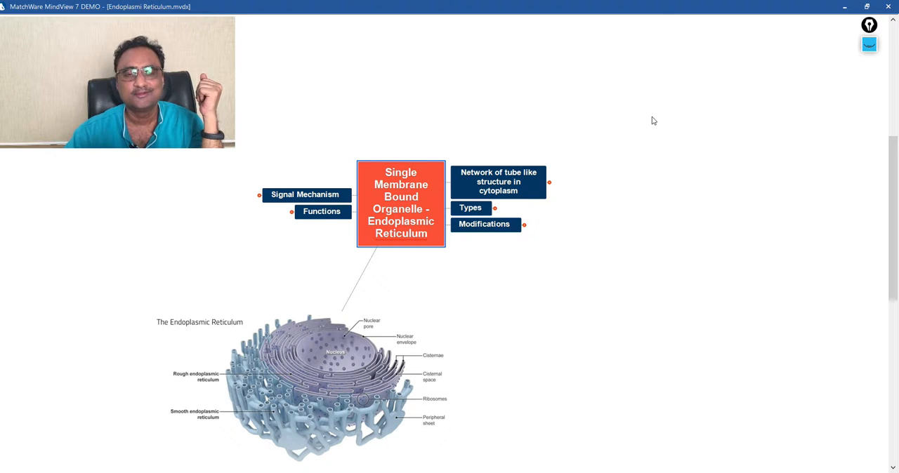